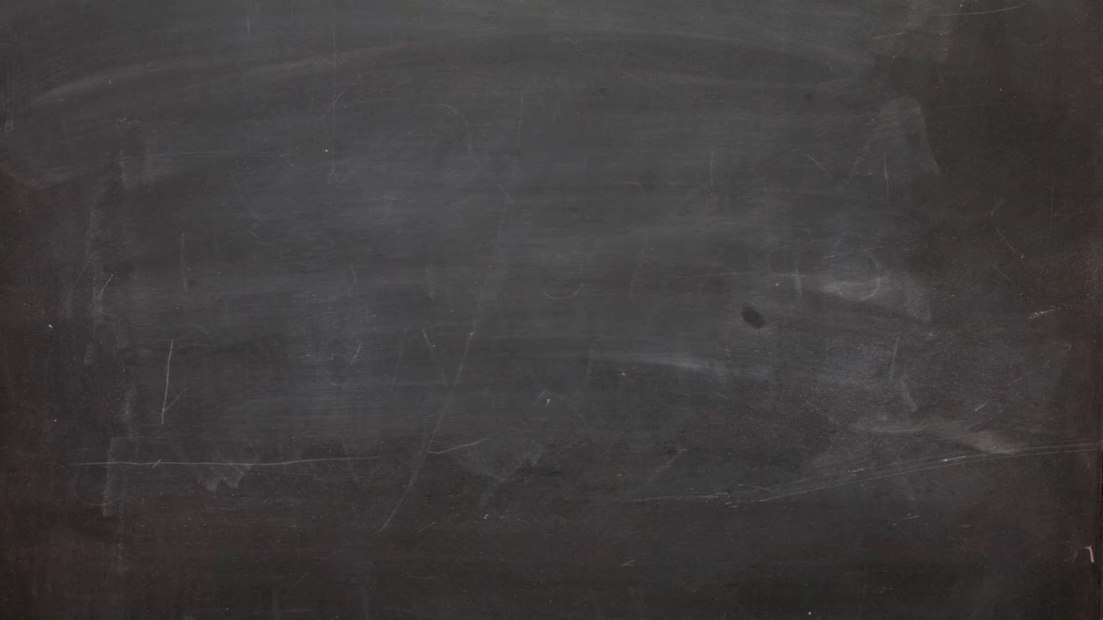
text(mylist = ["a", 10, 2.3])
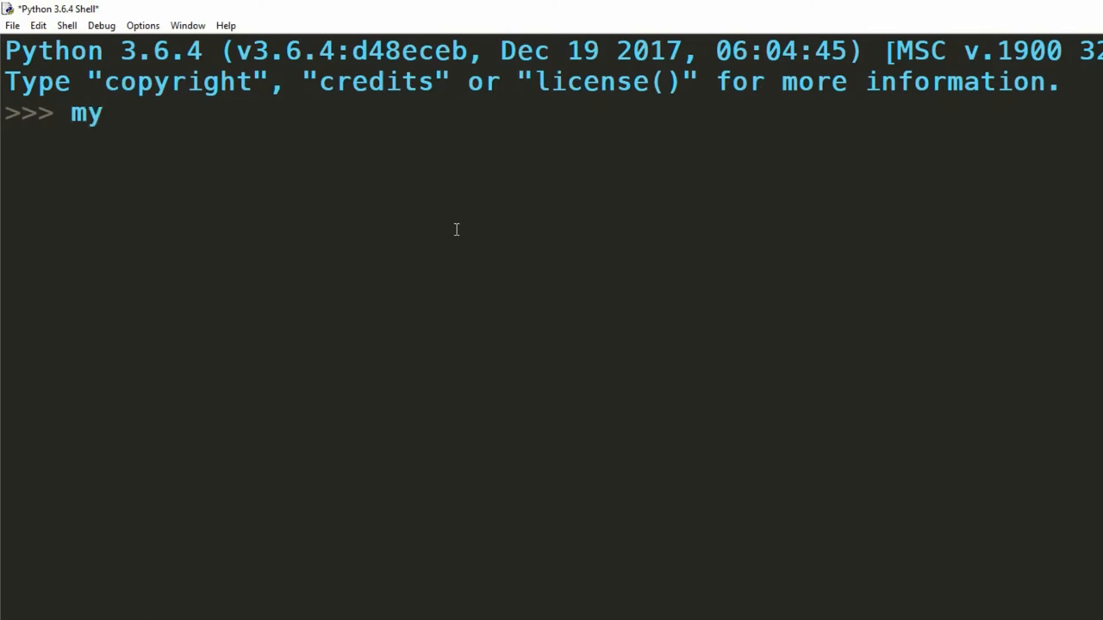
text(list = [])
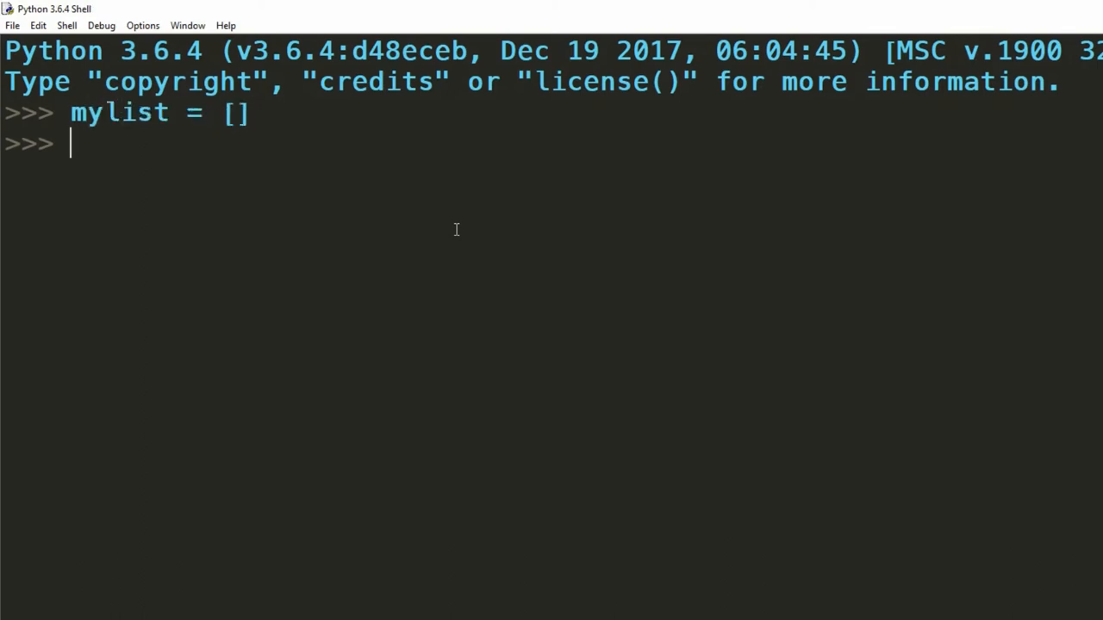
text(myotherlist = [1)
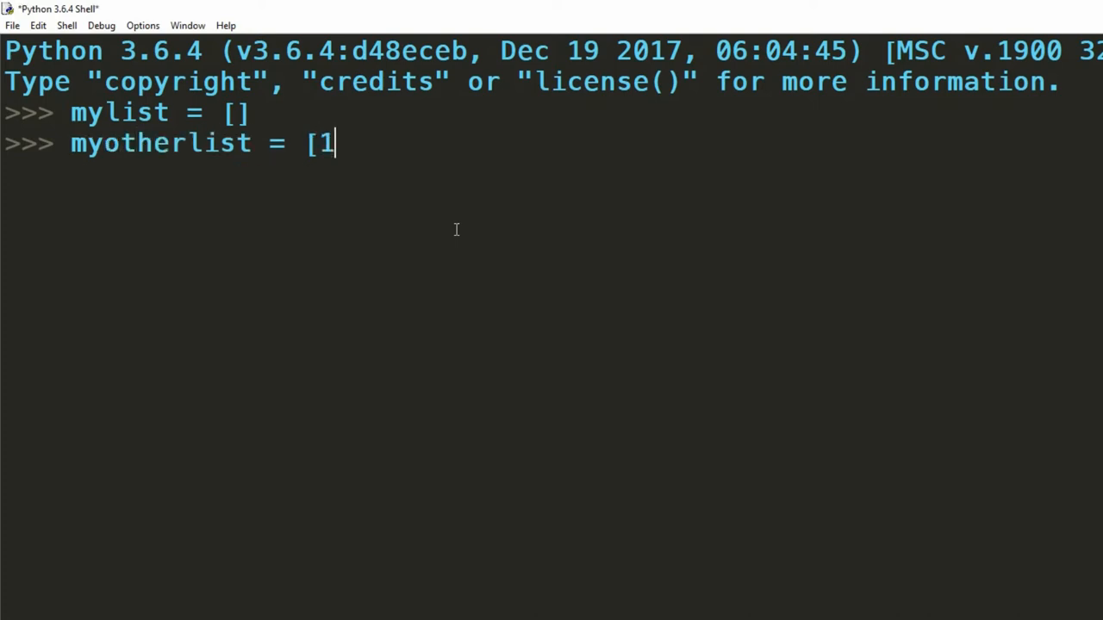
text(, 2, 3, 4])
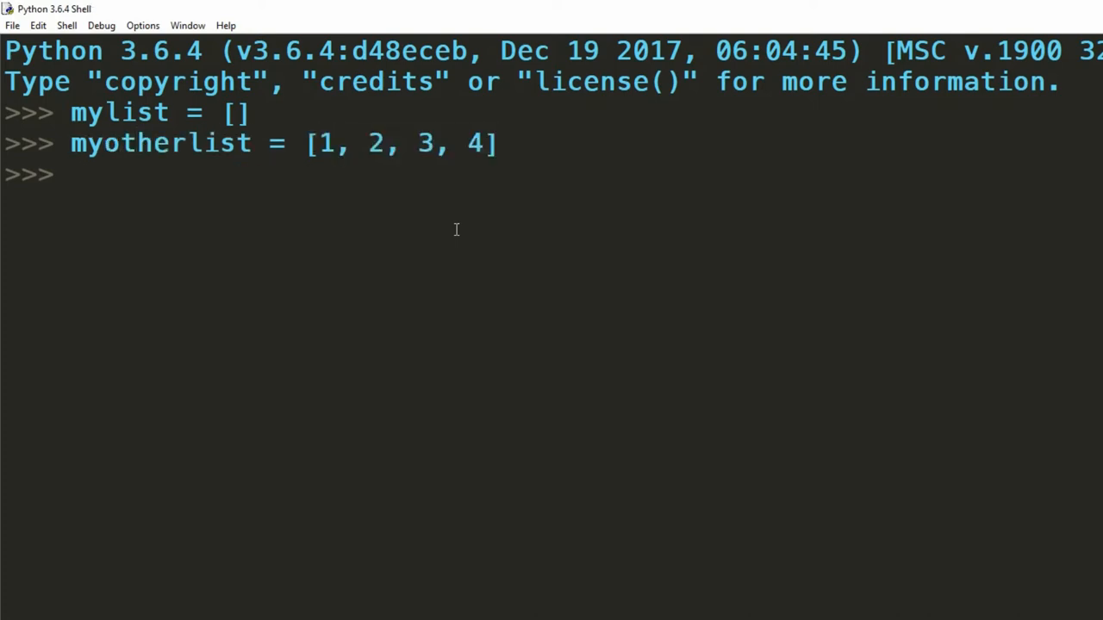
text(athirdlist = ["a", 10, 15, 2.3, True)
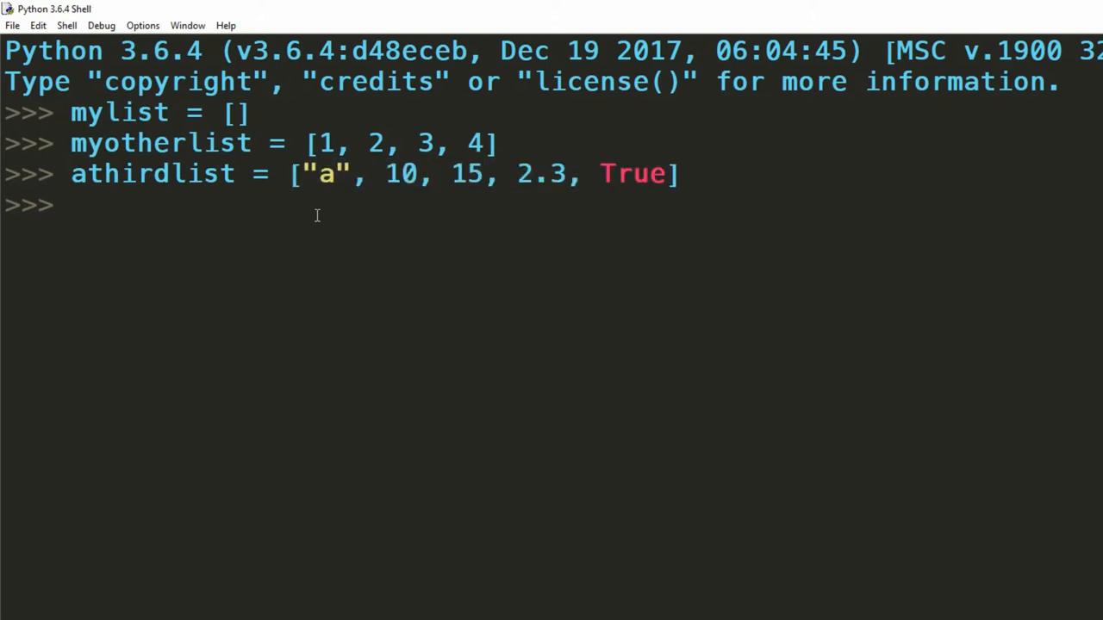
text(afinallist = [[")
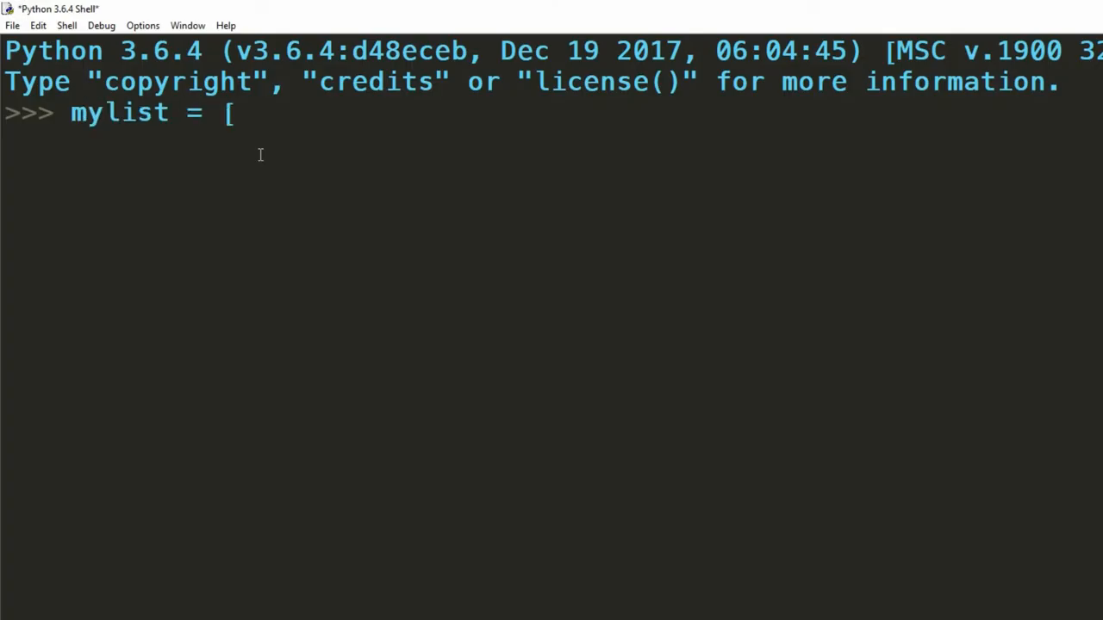
text(1, 2, 3, 4, 5])
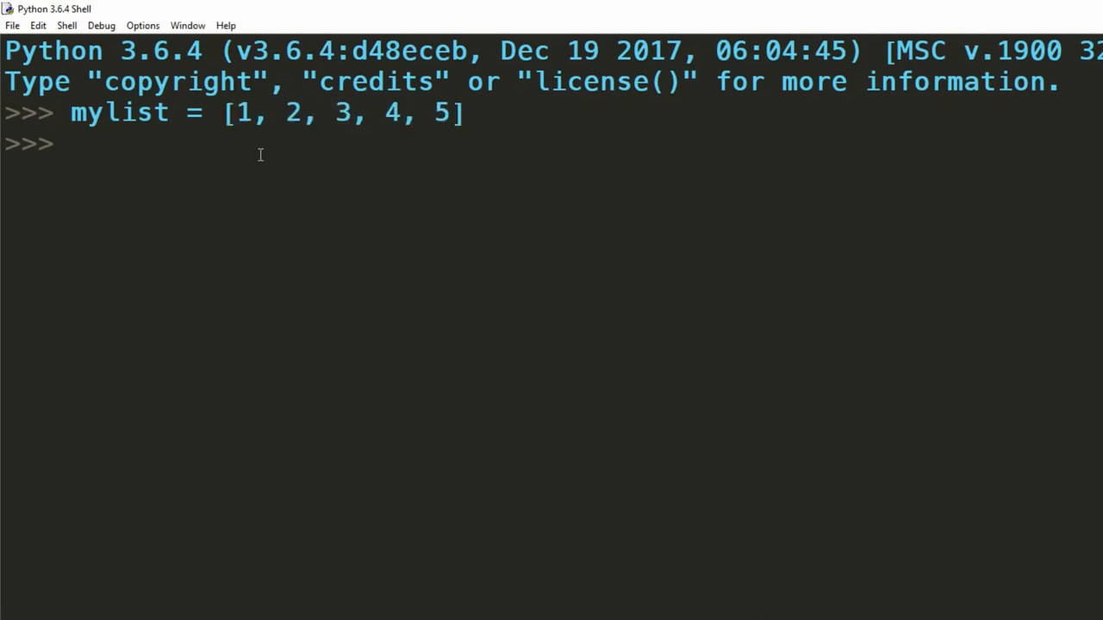
text(len(mylist))
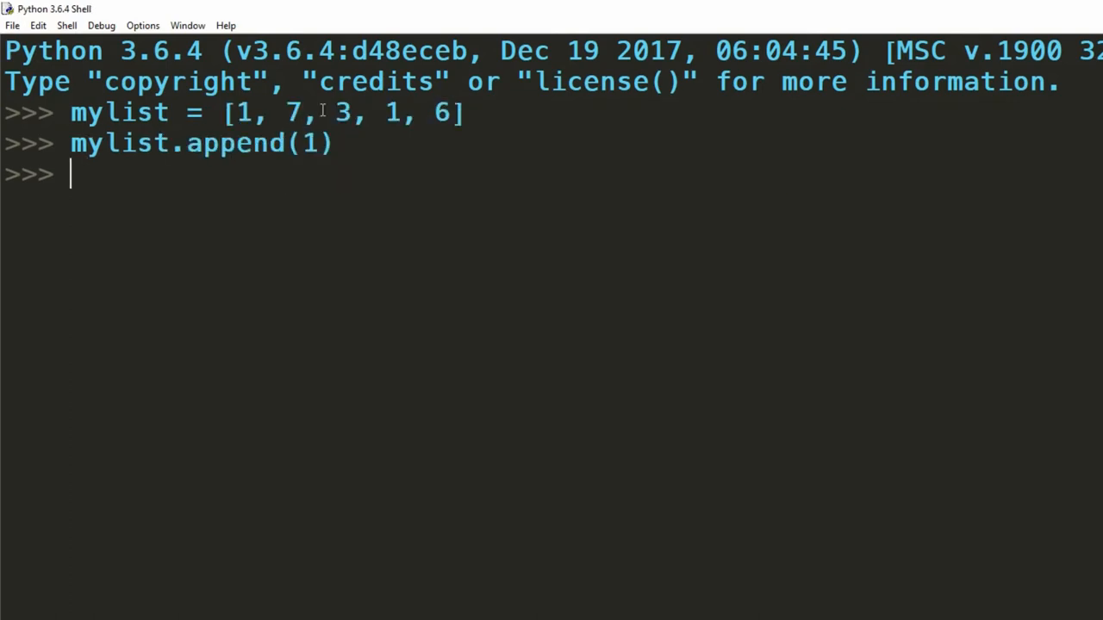
text(mylist.insert(3, 4))
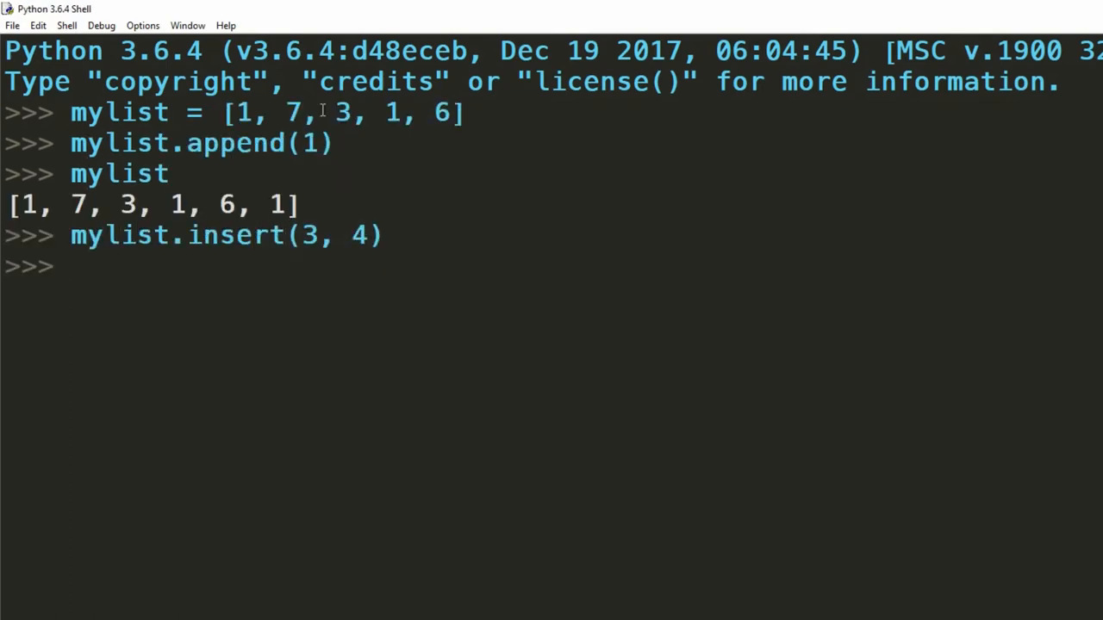
text(mylist.p)
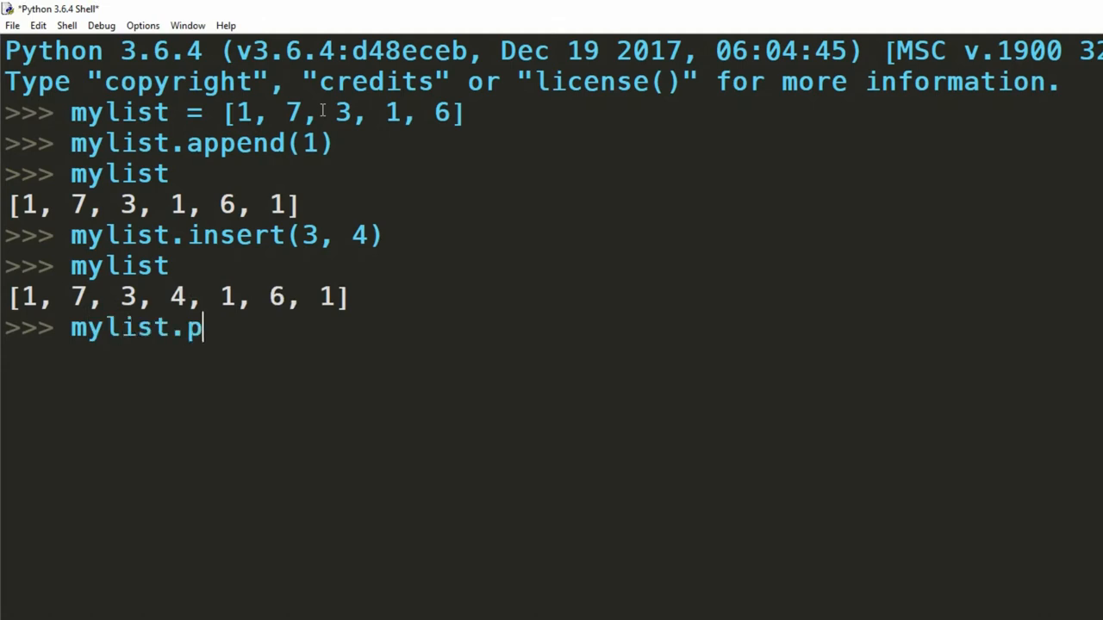
text(op(1))
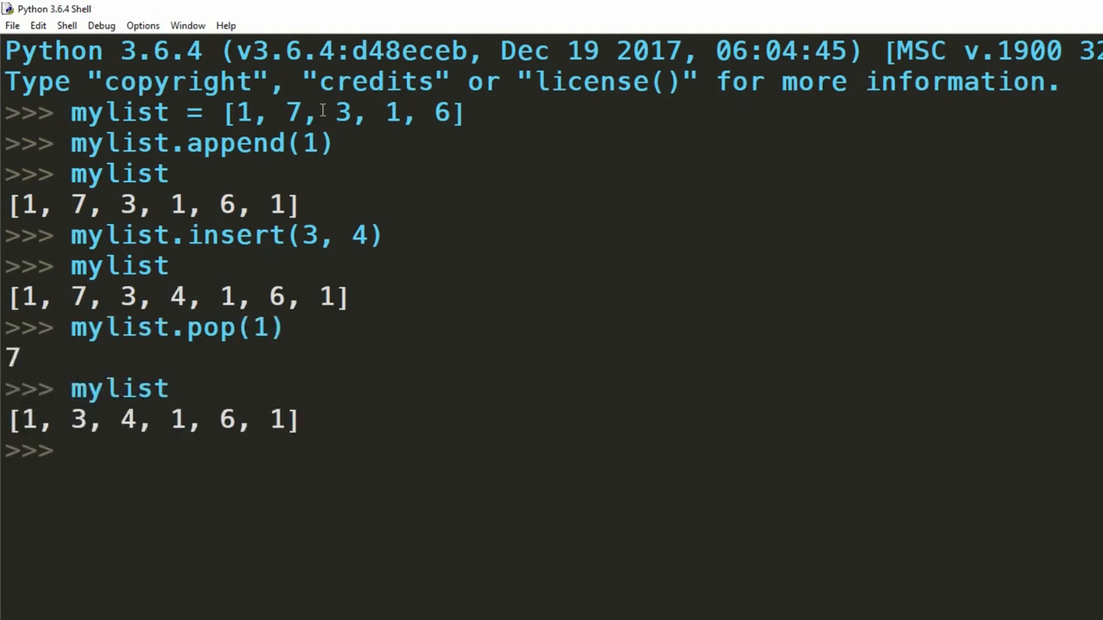
text(mylist.)
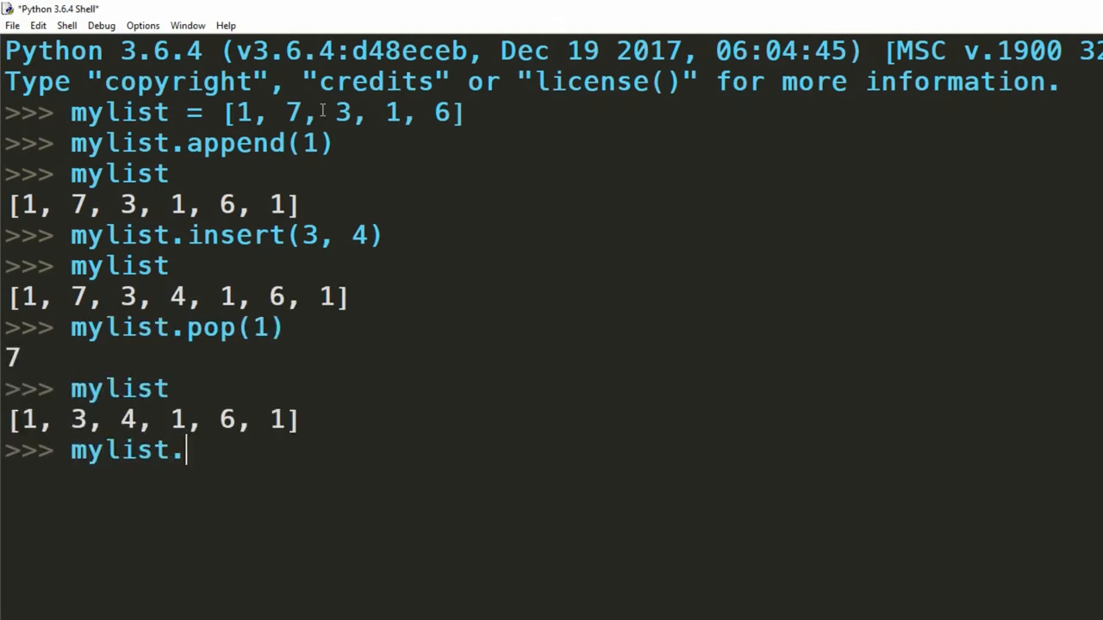
text(sort())
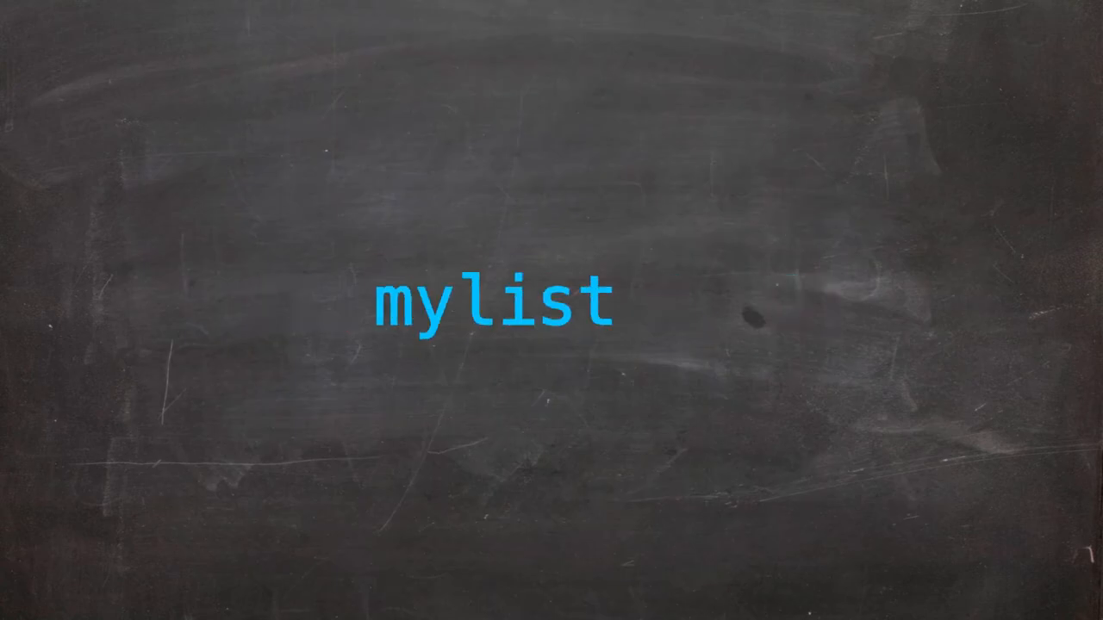
text([])
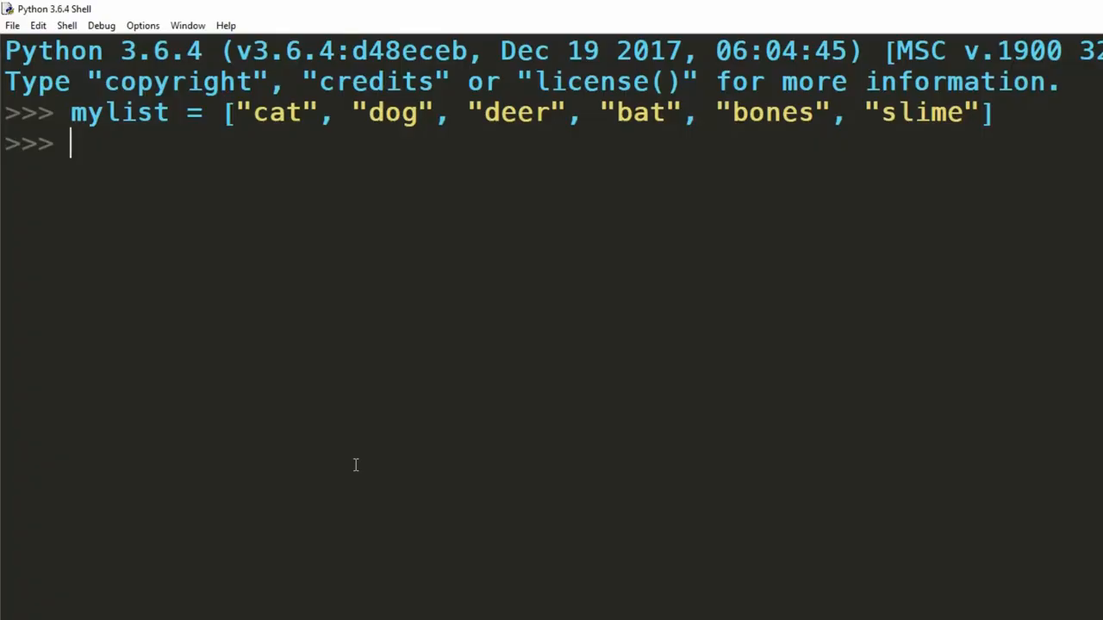
text(mylist[0)
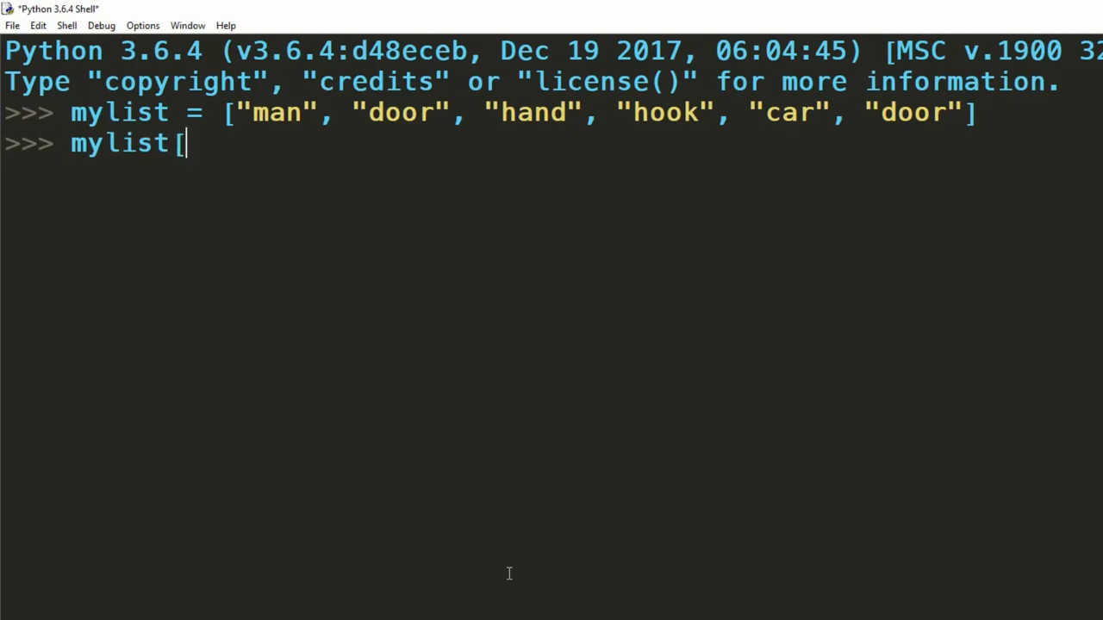
text(2:4)
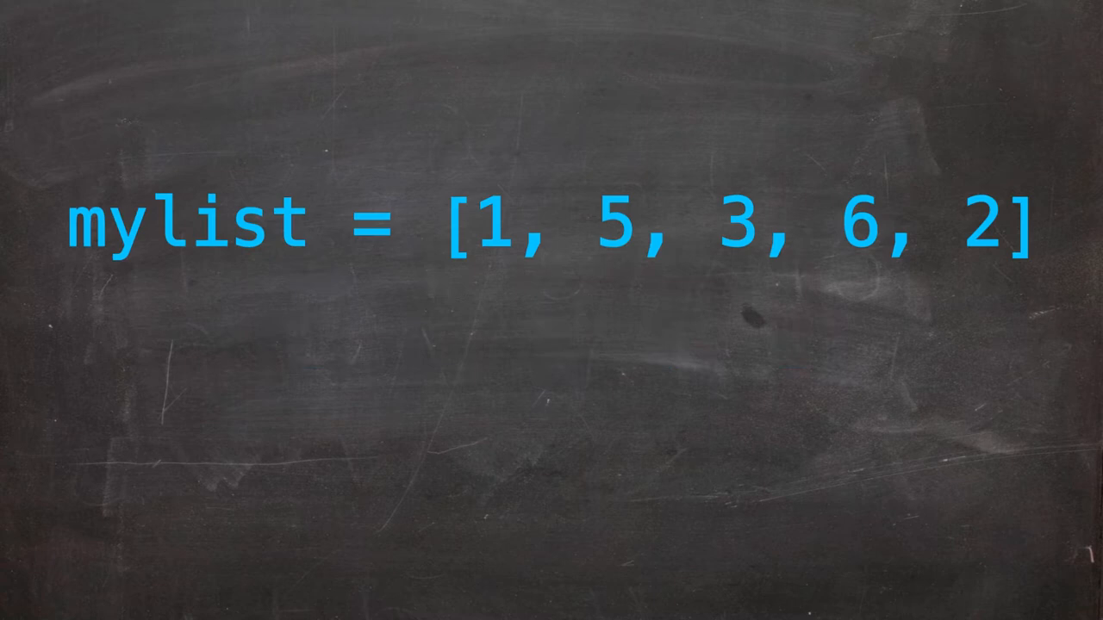
text(mylist[2:])
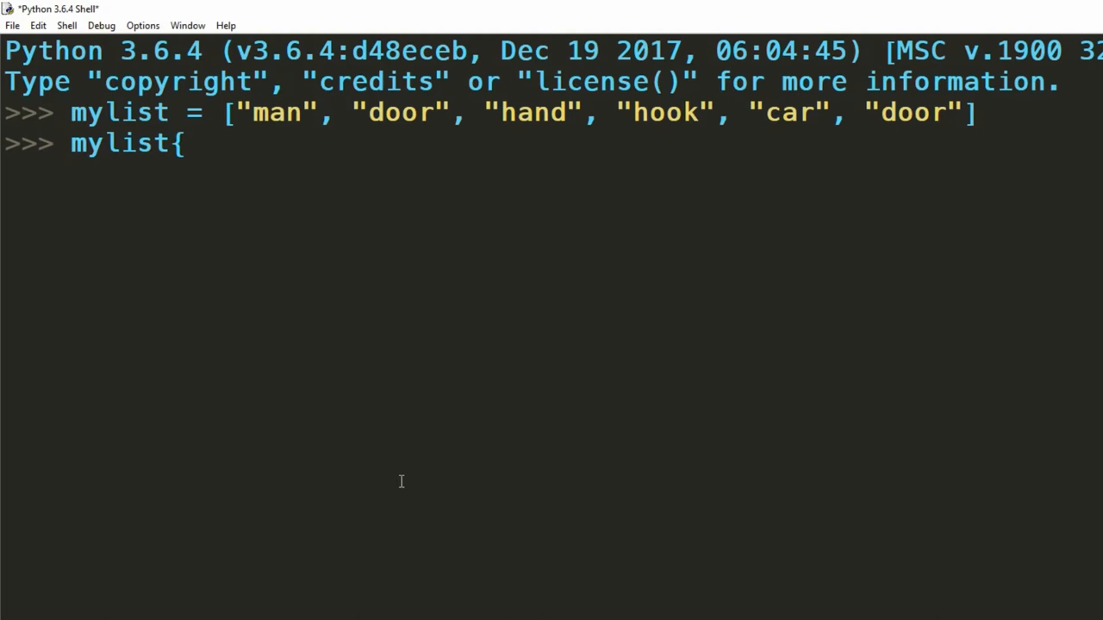
text([2:])
text(mylist[:2)
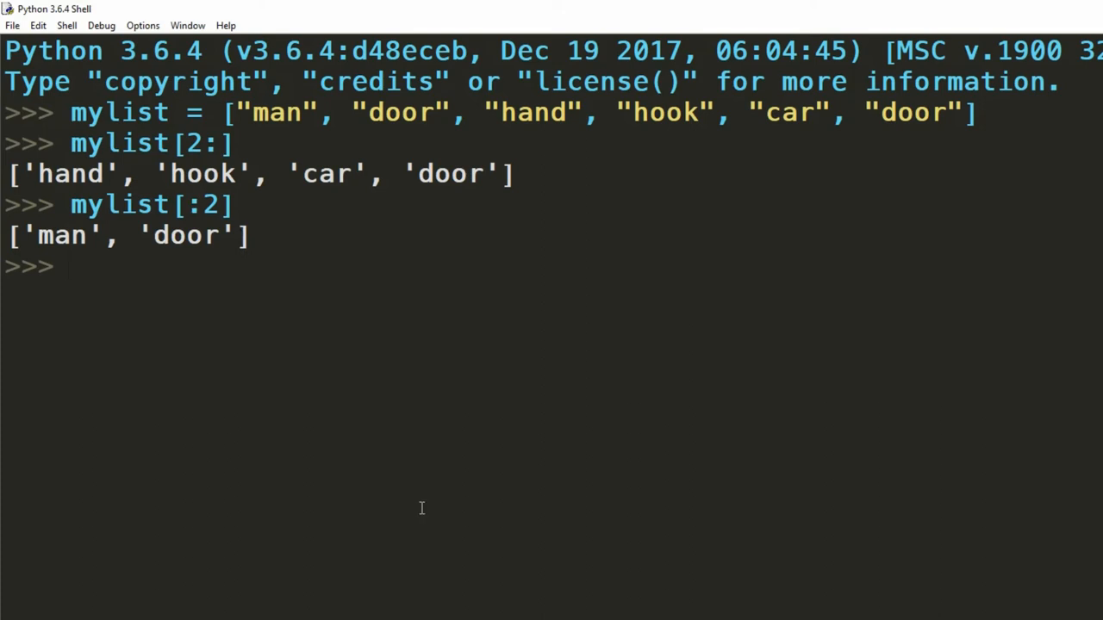
text("and then a skeleton popped out"[)
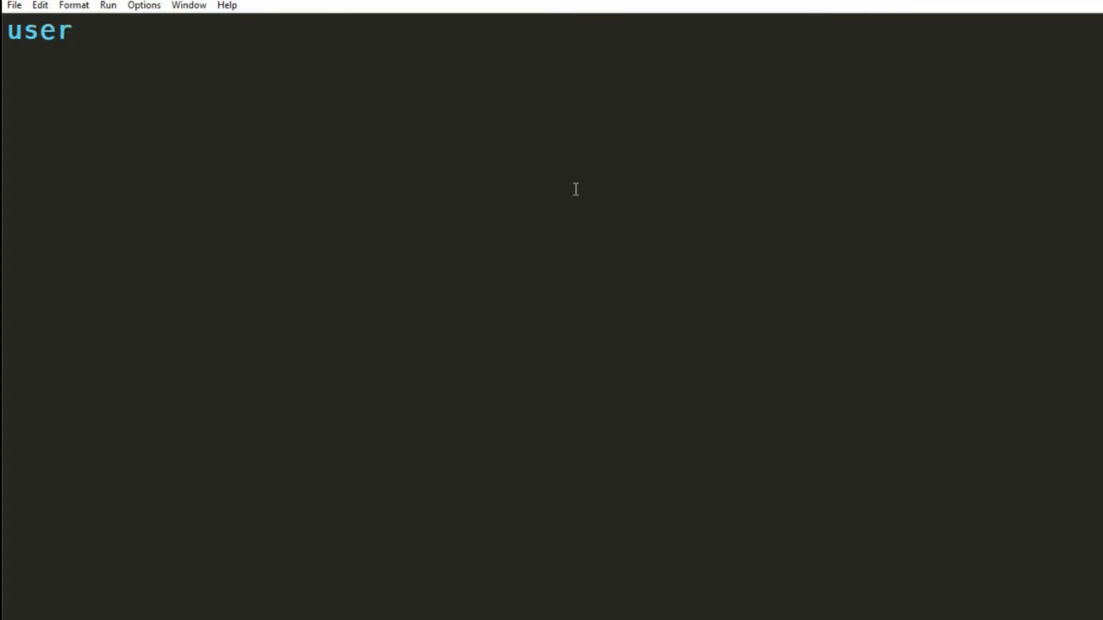
text(info = [])
text(userinfo.appe)
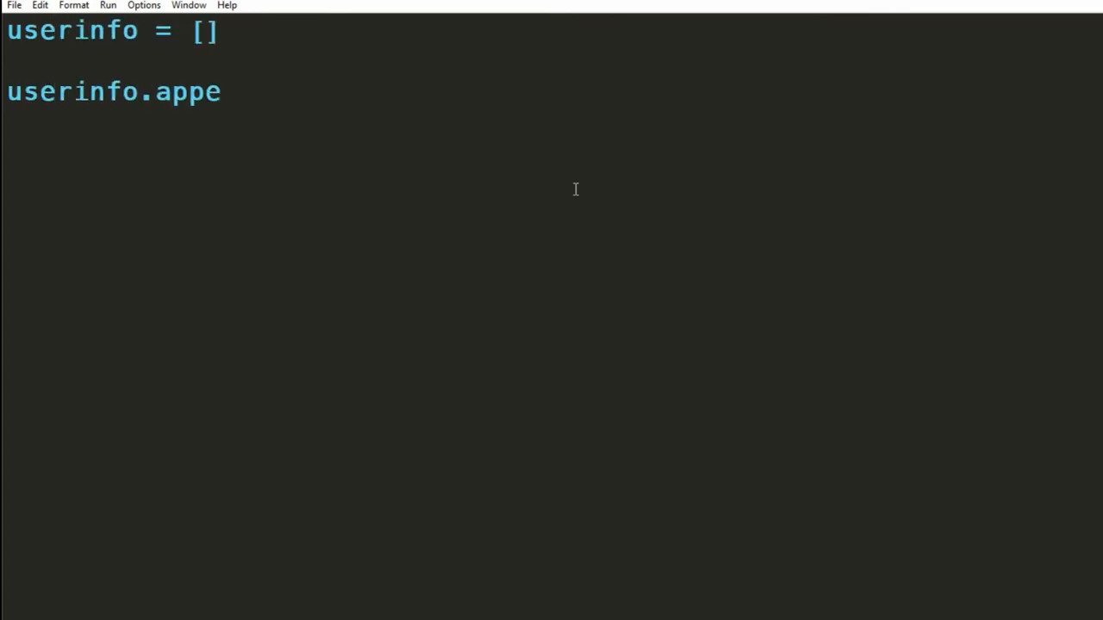
text(nd(input("Please enter your N)
text(userinfo.a)
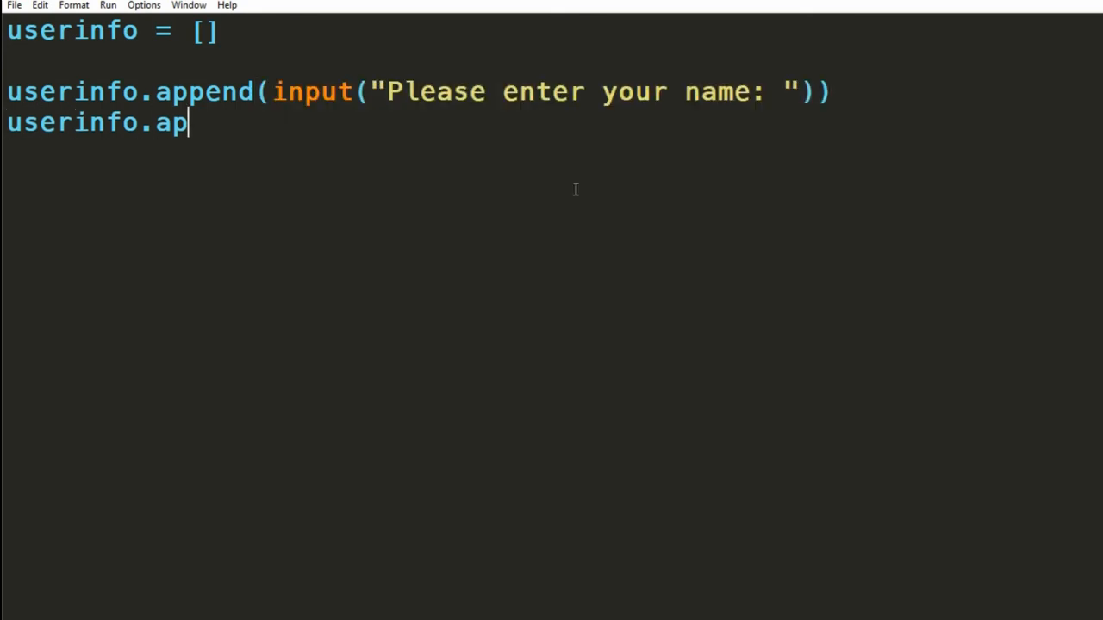
text(pend(int(input("Please enter your age: "))))
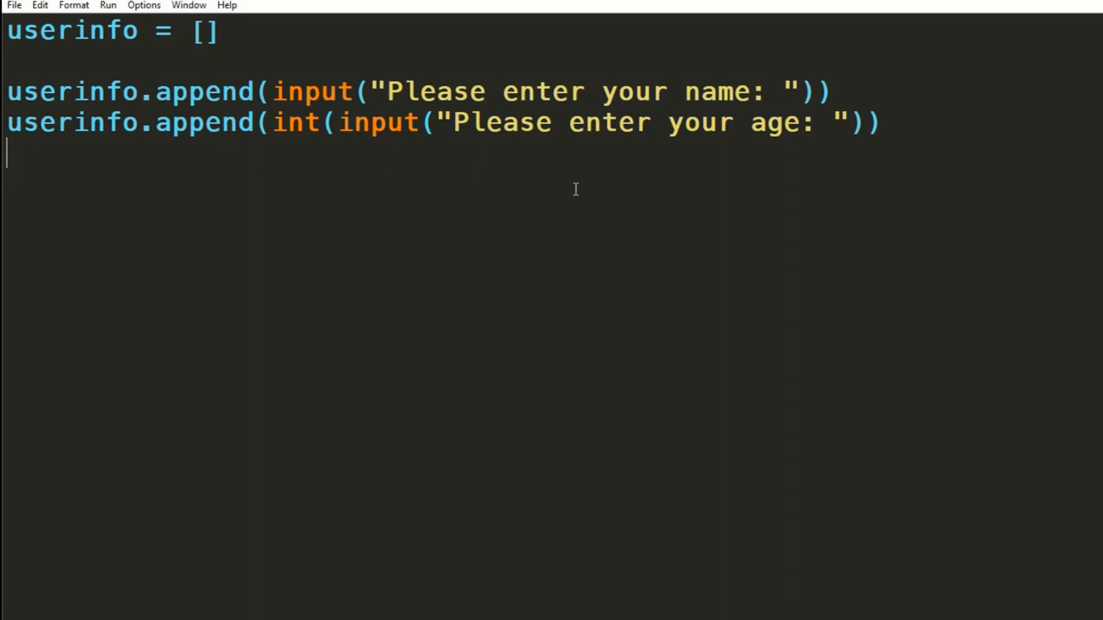
text(userinfo.append(float(input("Please enter yo)
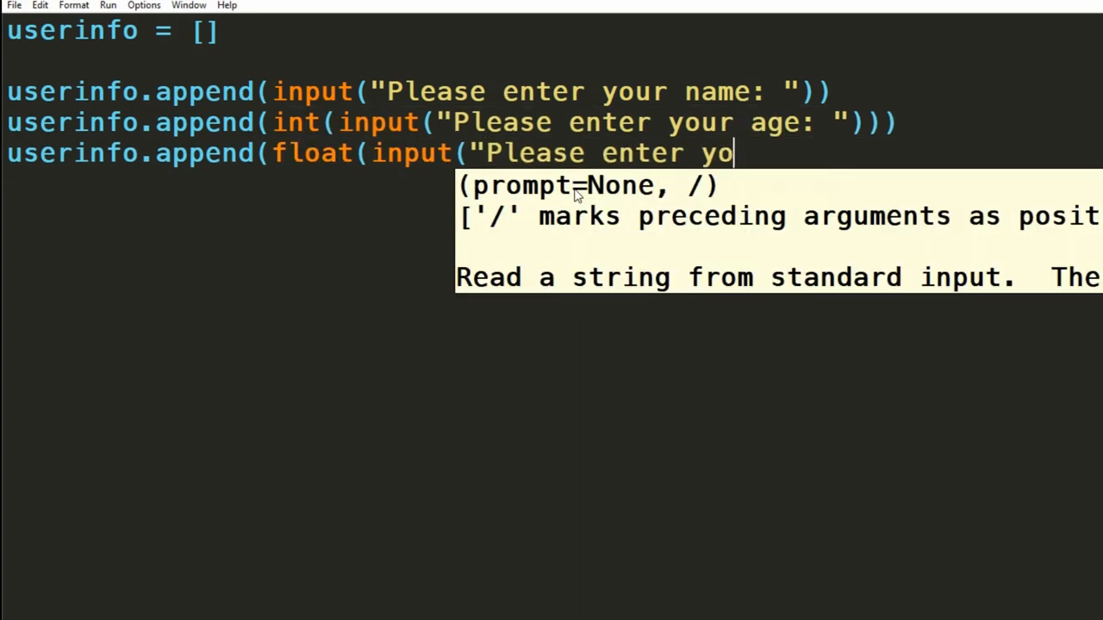
text(ur first score: "))))
text(userinfo.append(float(input("Ple)
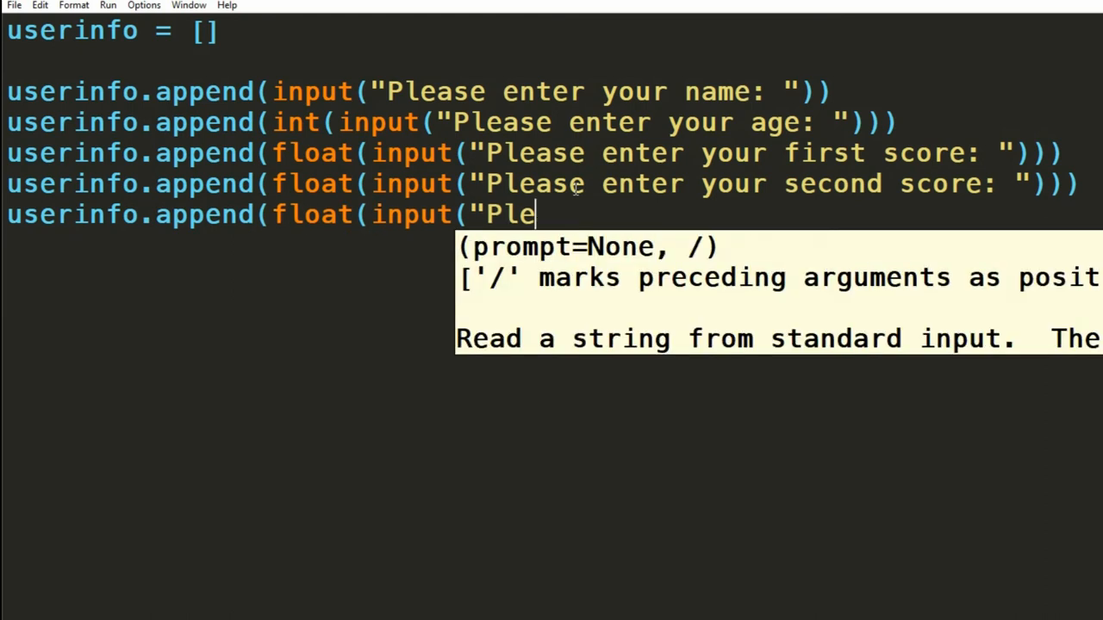
text(ase enter your third score: "))))
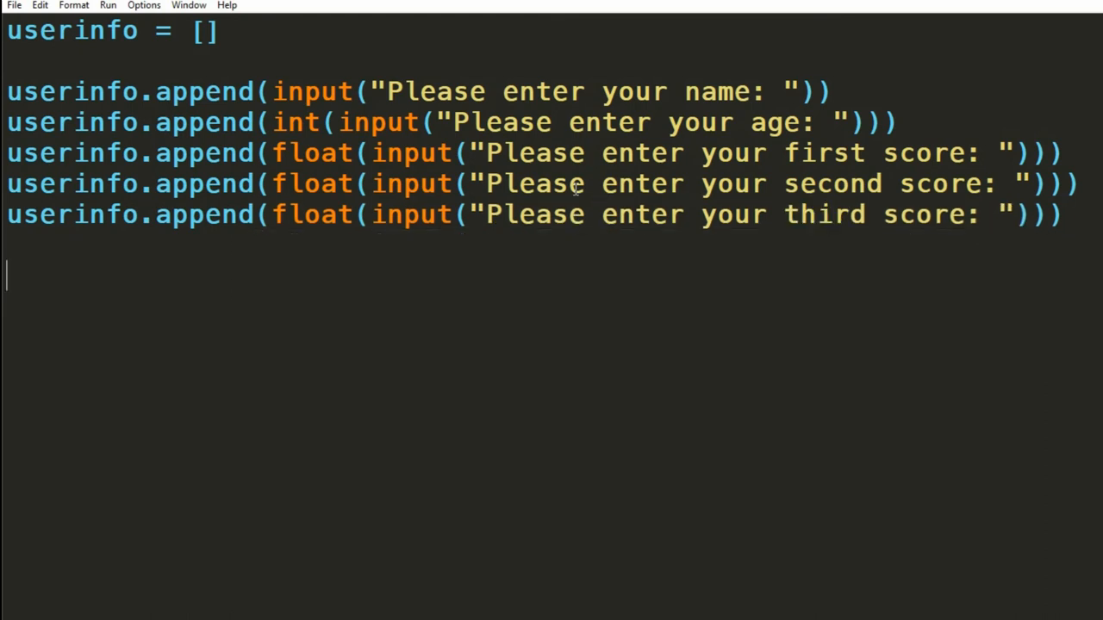
text(grades = u)
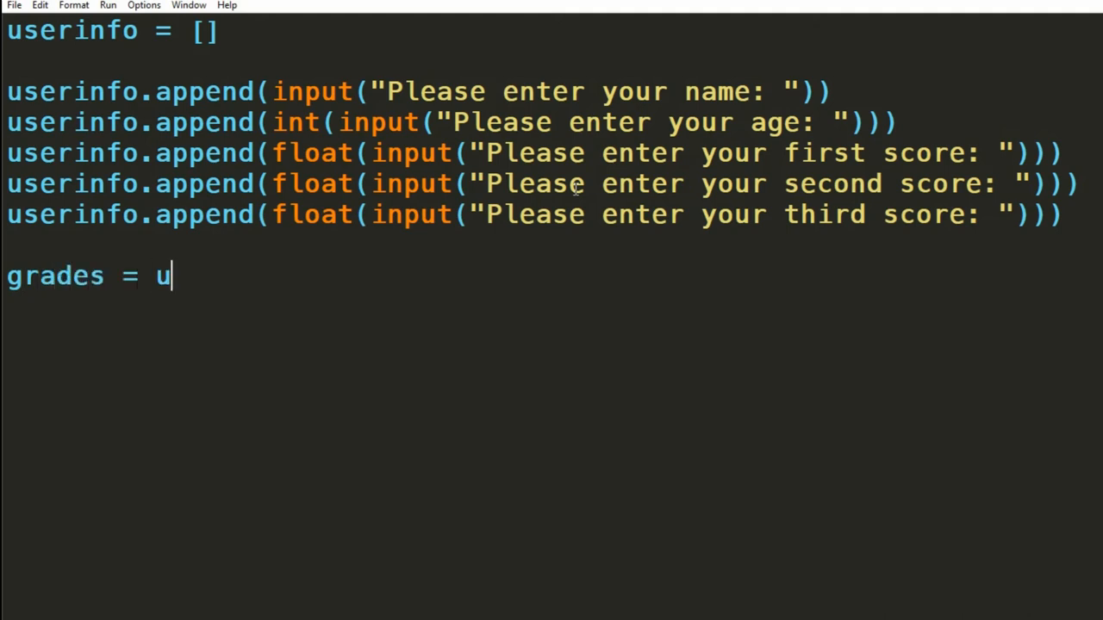
text(serinfo[)
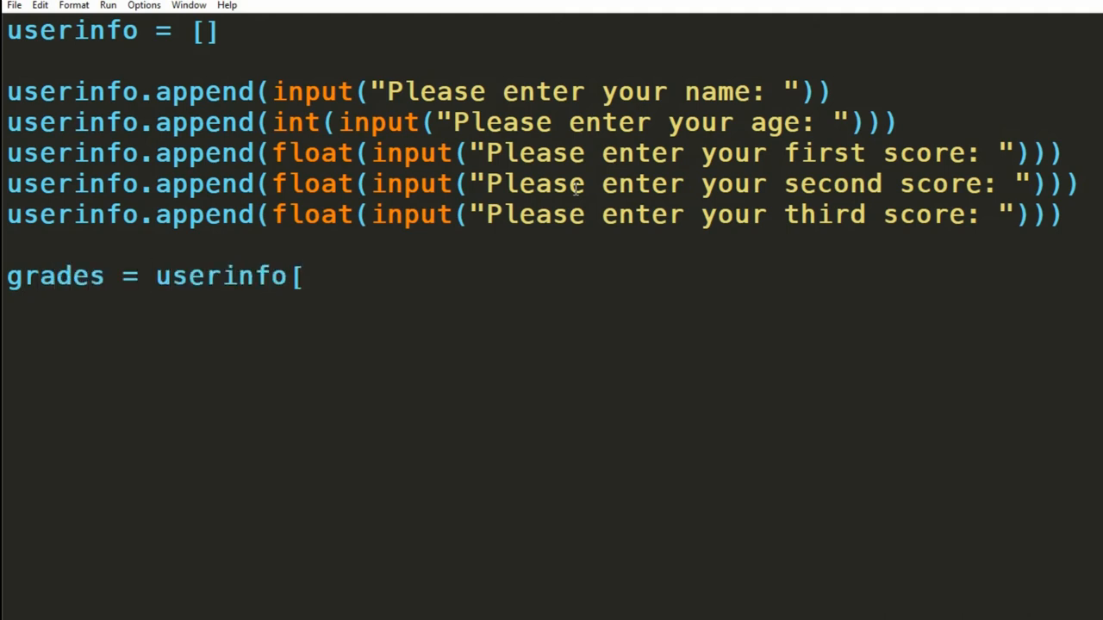
text(2:)
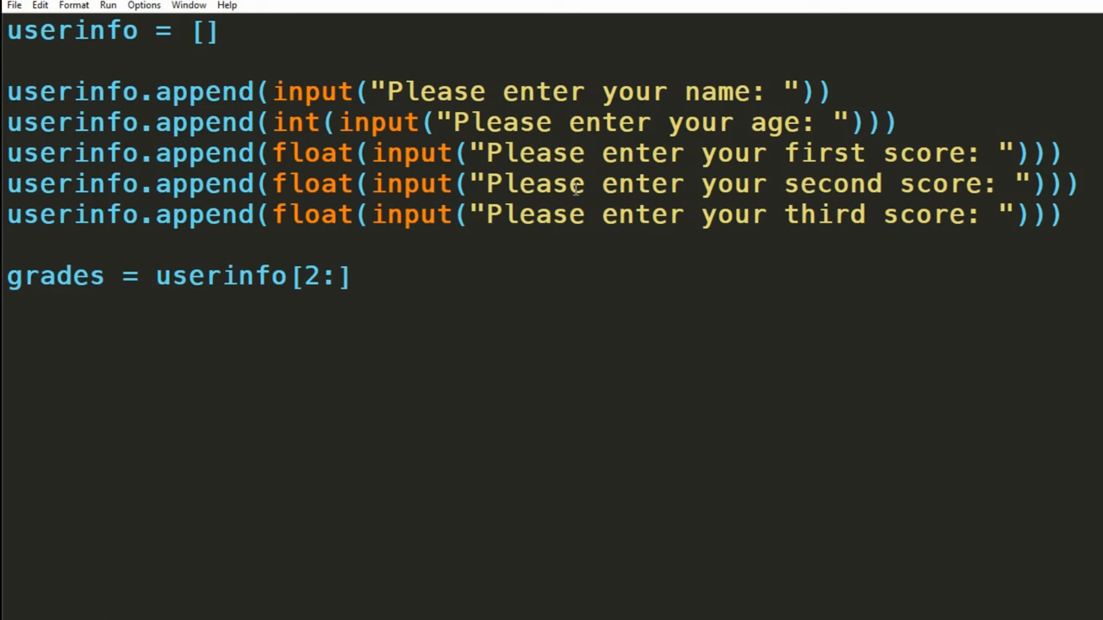
text(g)
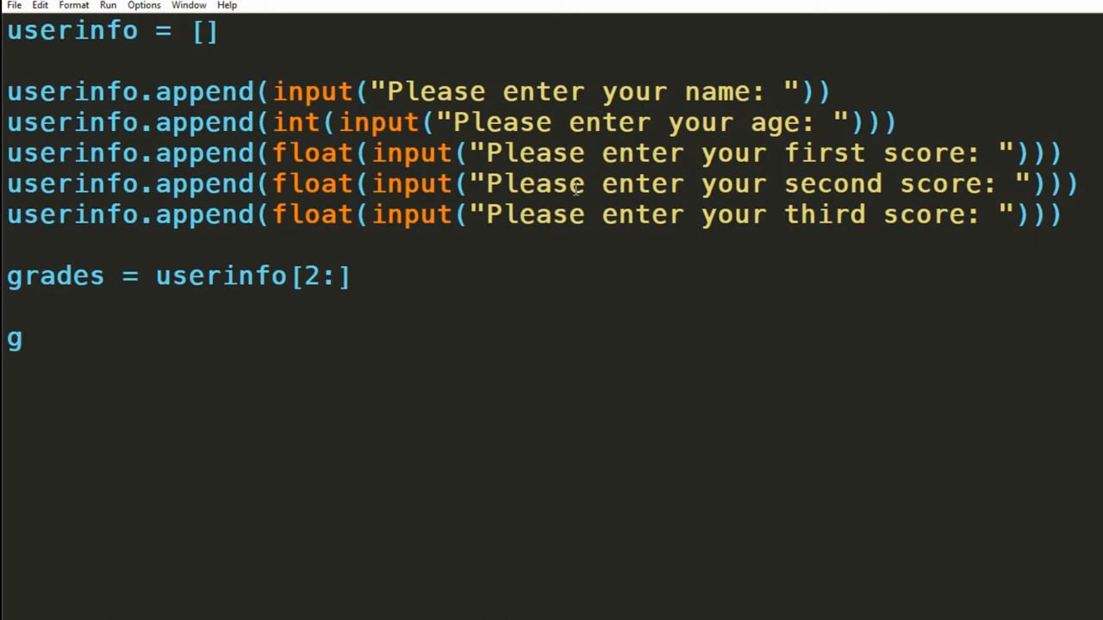
text(rades.so)
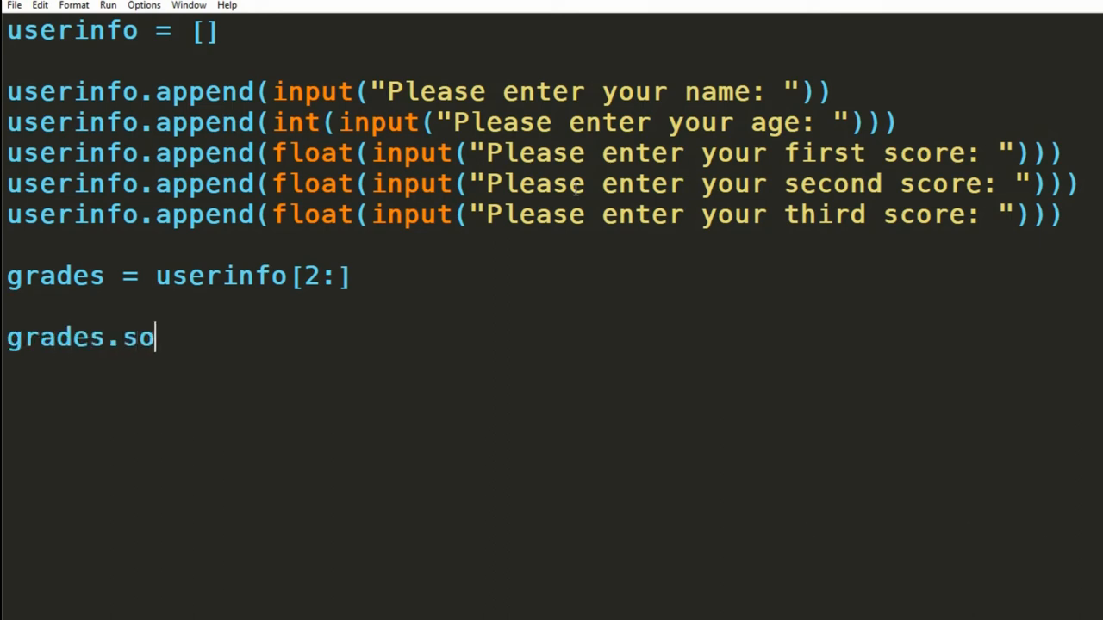
text(rt())
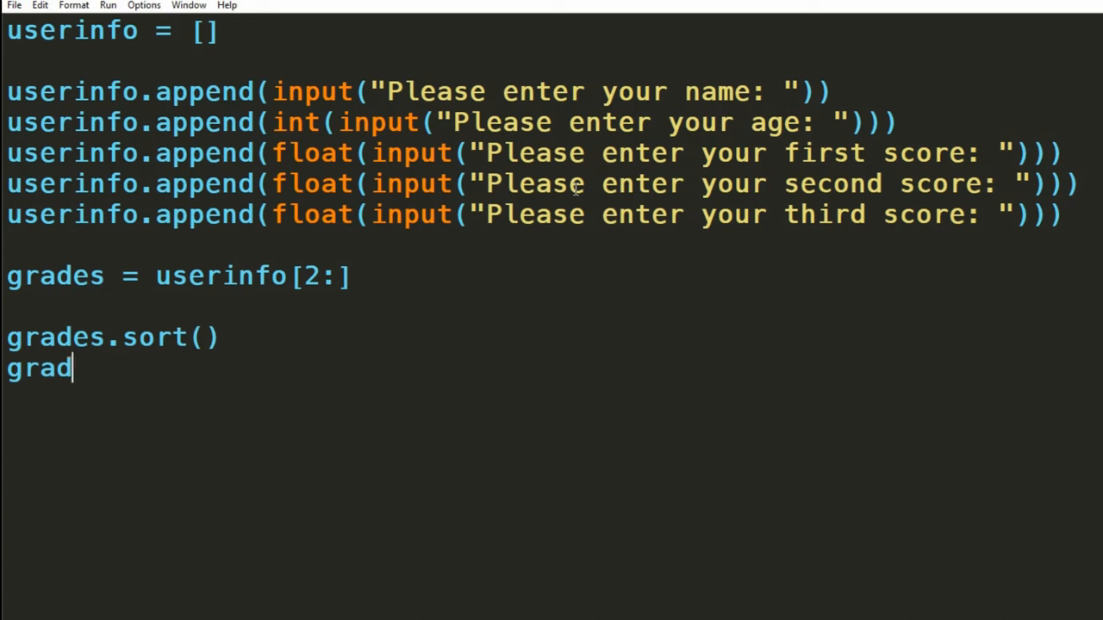
text(es.reverse()
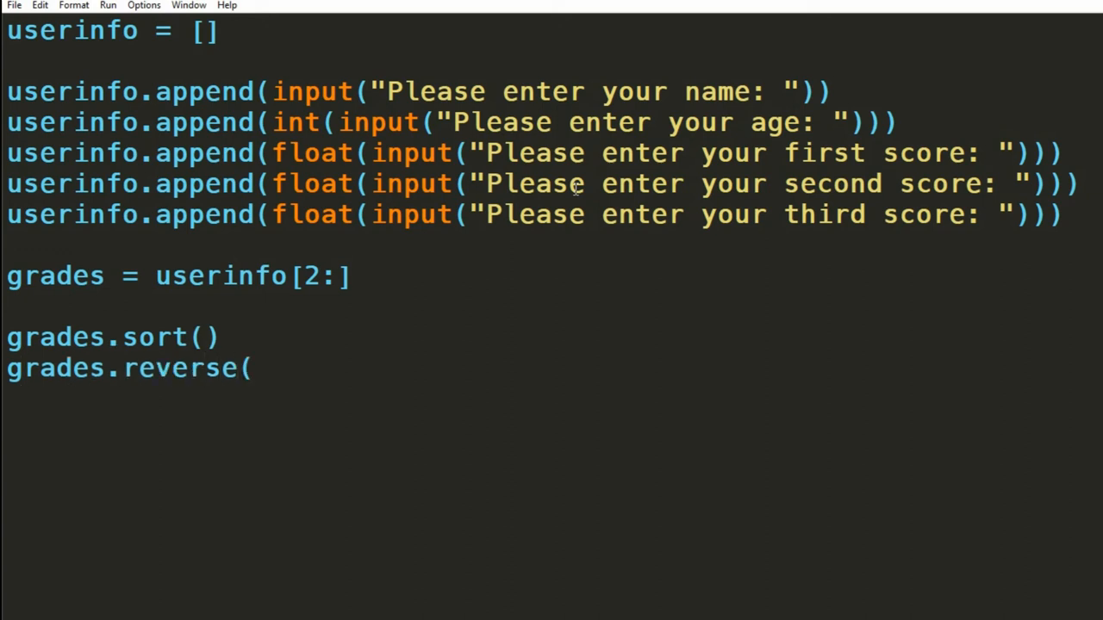
text())
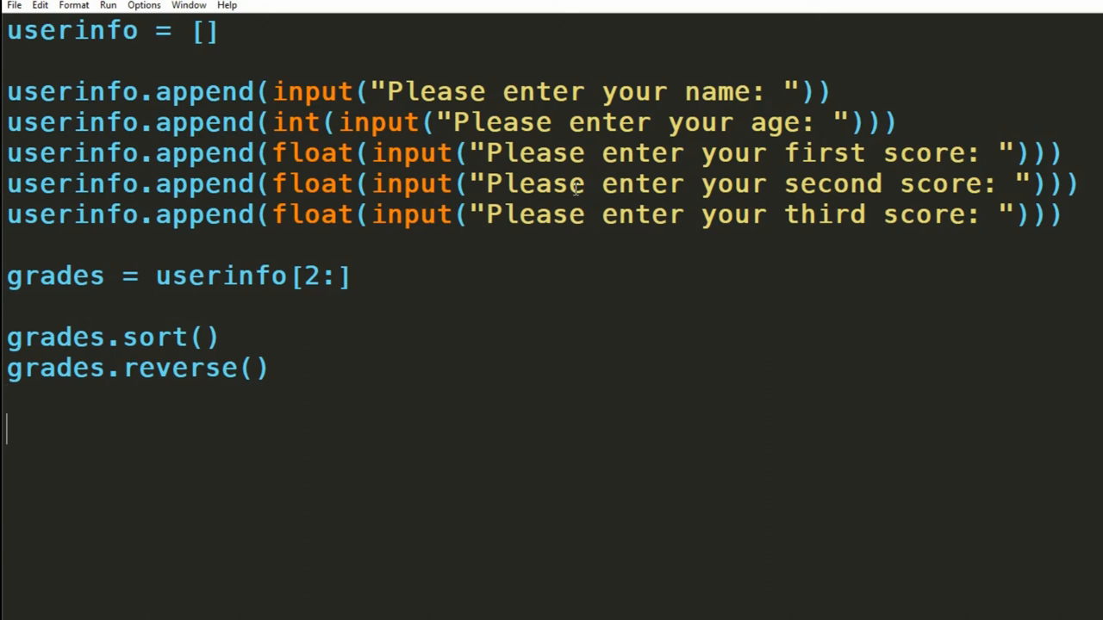
text(print("User's Information"))
text(print("Average score)
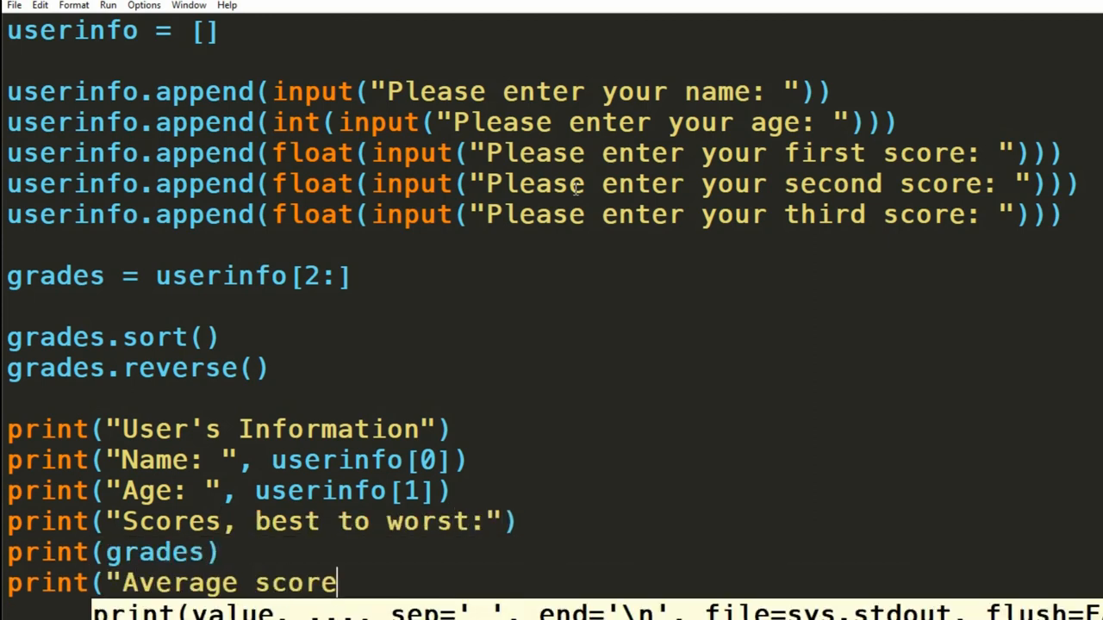
text(: ", grades[0] +)
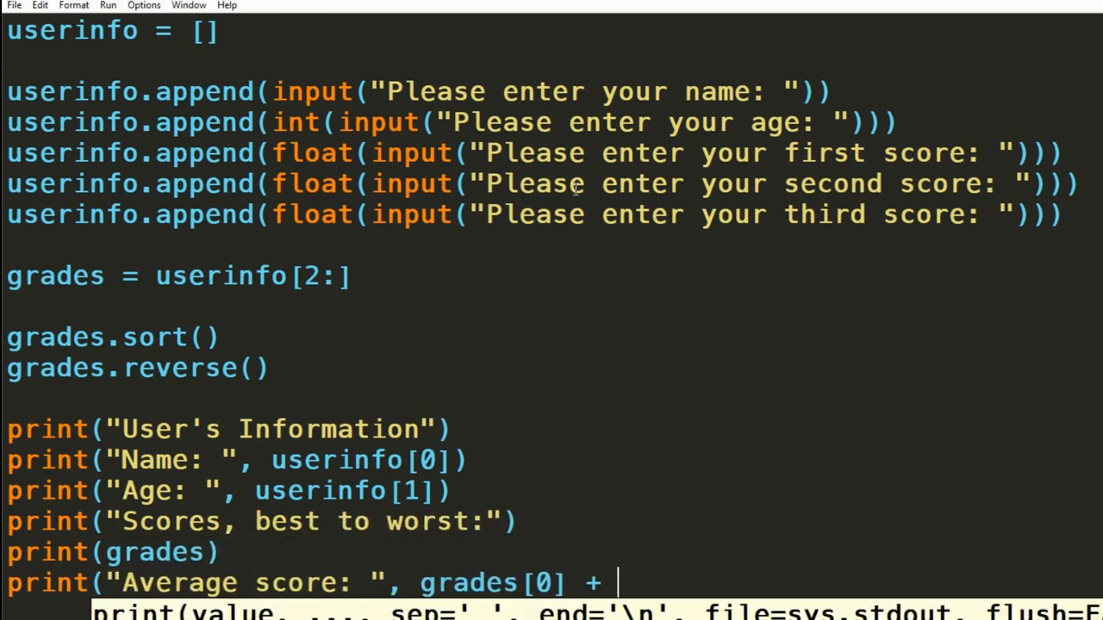
text(grades[1] + grades[2]) / 3))
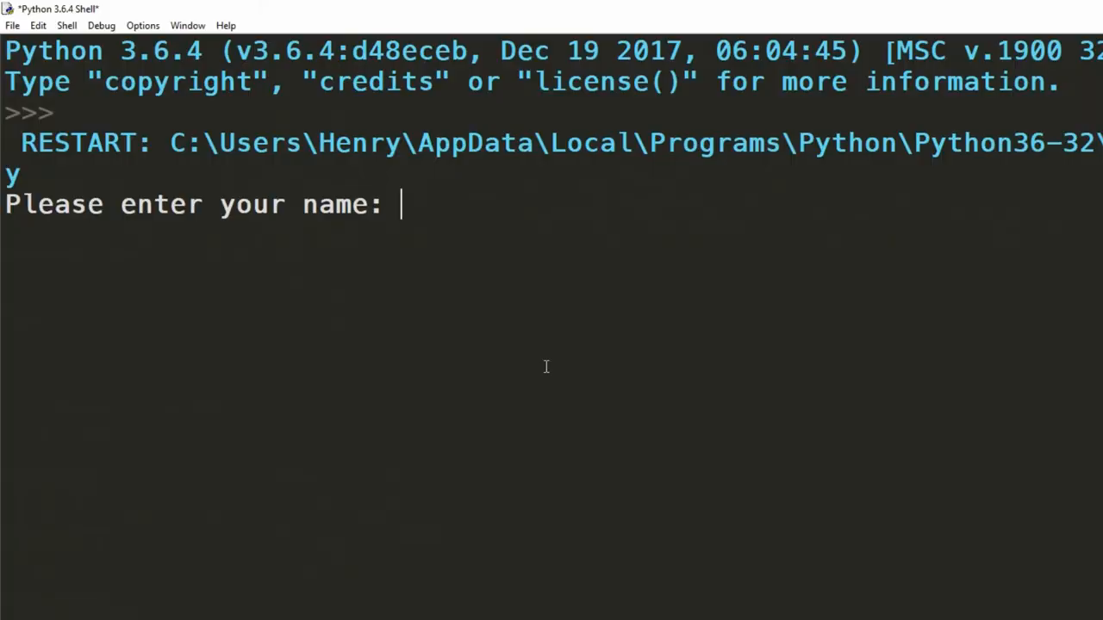
text(Bill)
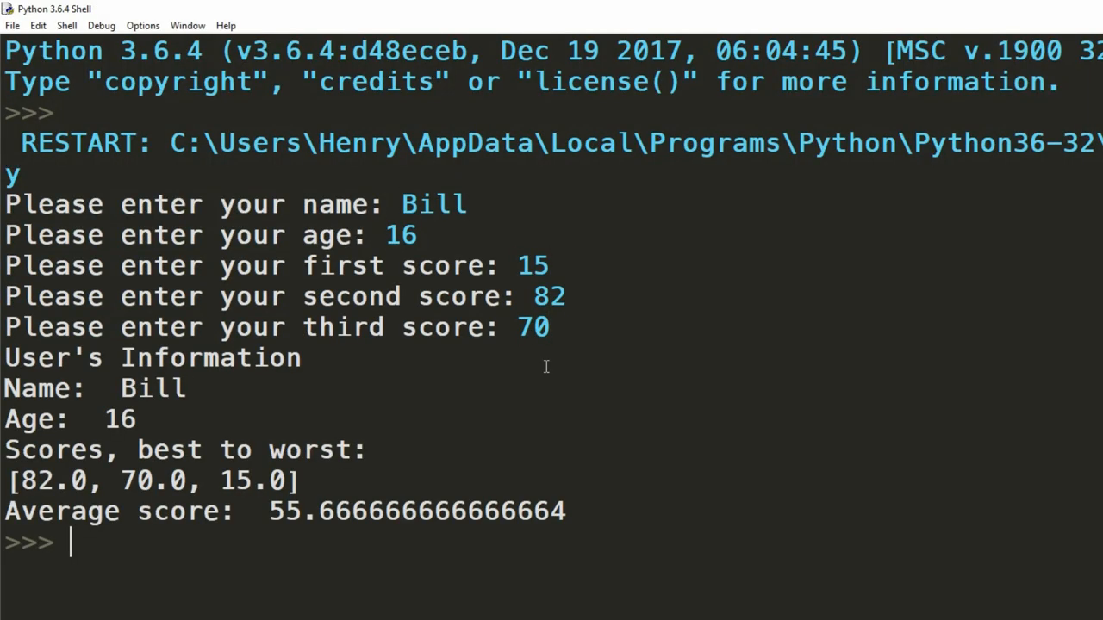